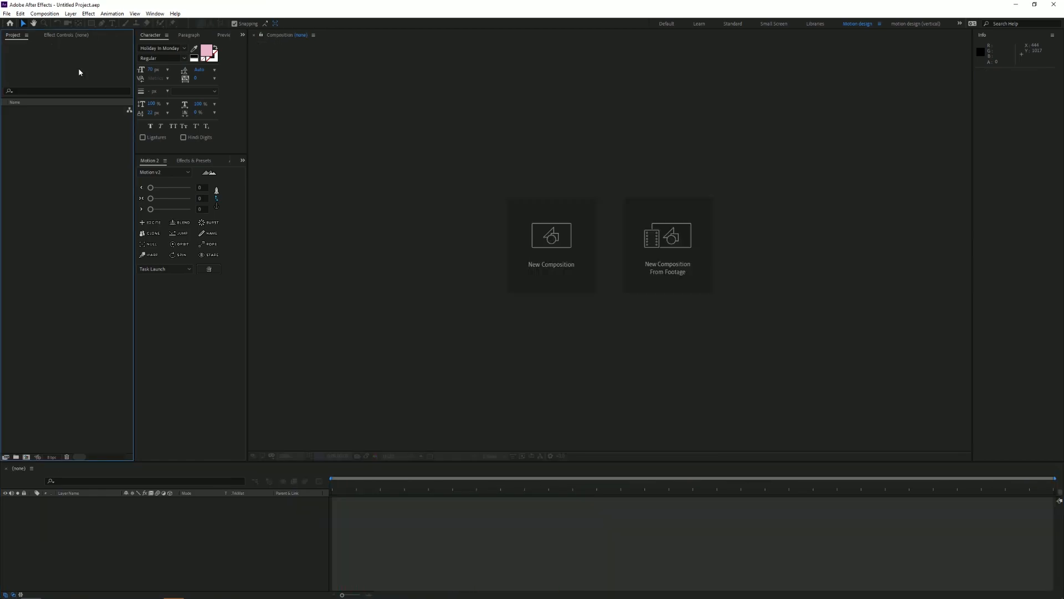
- Start a new composition and name it 'main'
{"action": "left_click", "coordinate": [550, 235]}
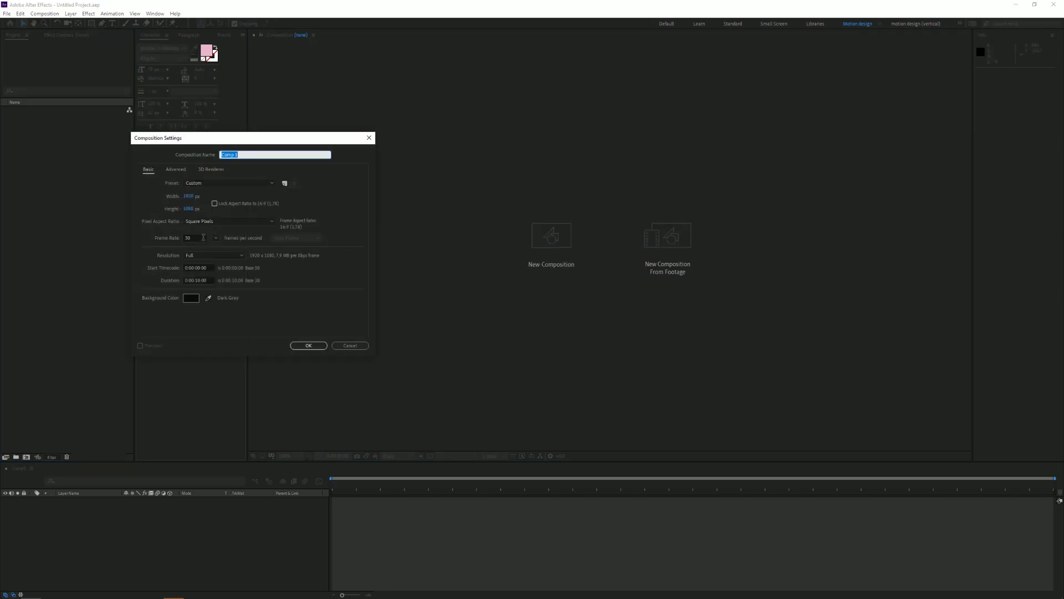
{"action": "type", "text": "main"}
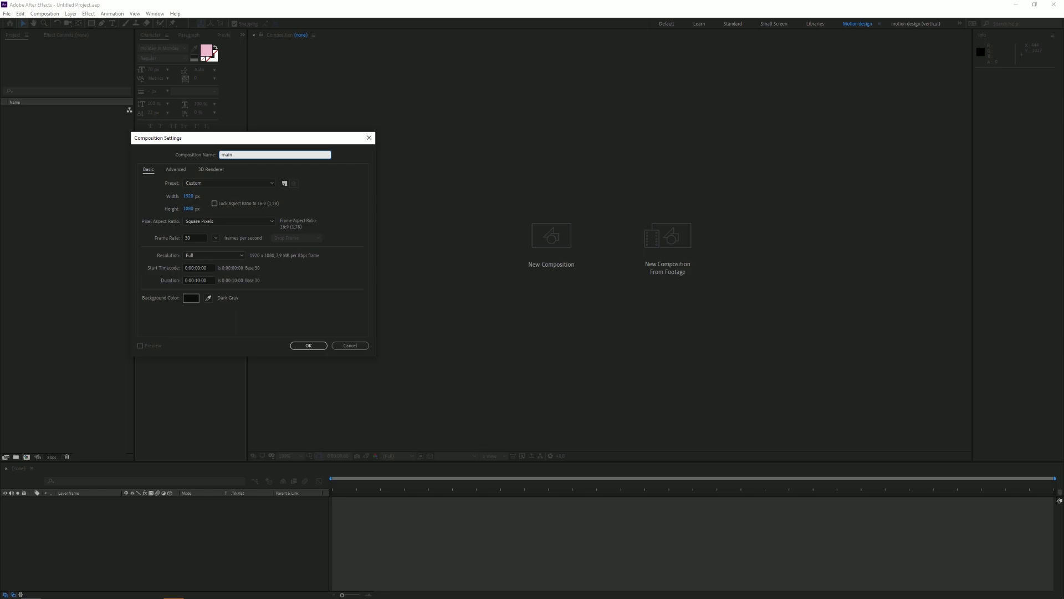
- Confirm the main composition, remove the square's stroke and select Shape Layer 1
{"action": "left_click", "coordinate": [308, 346]}
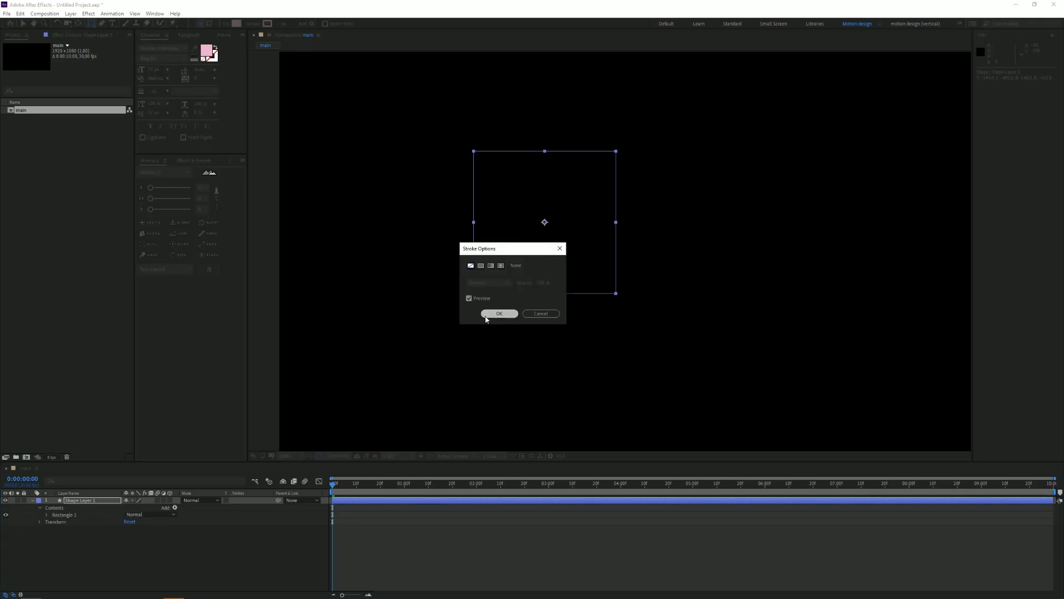
{"action": "left_click", "coordinate": [499, 313]}
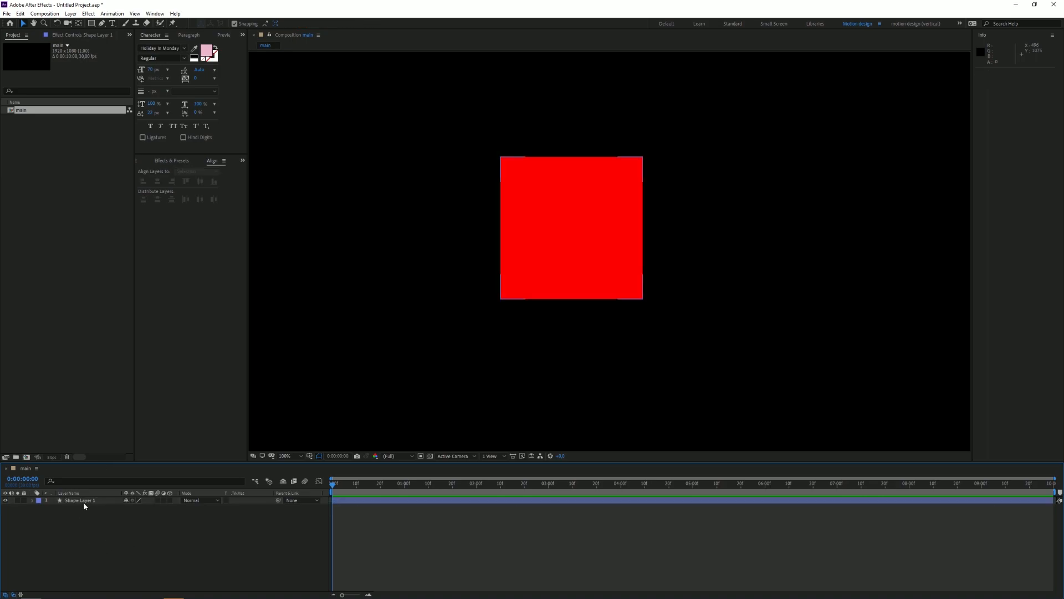
{"action": "left_click", "coordinate": [85, 500]}
{"action": "type", "text": "logo"}
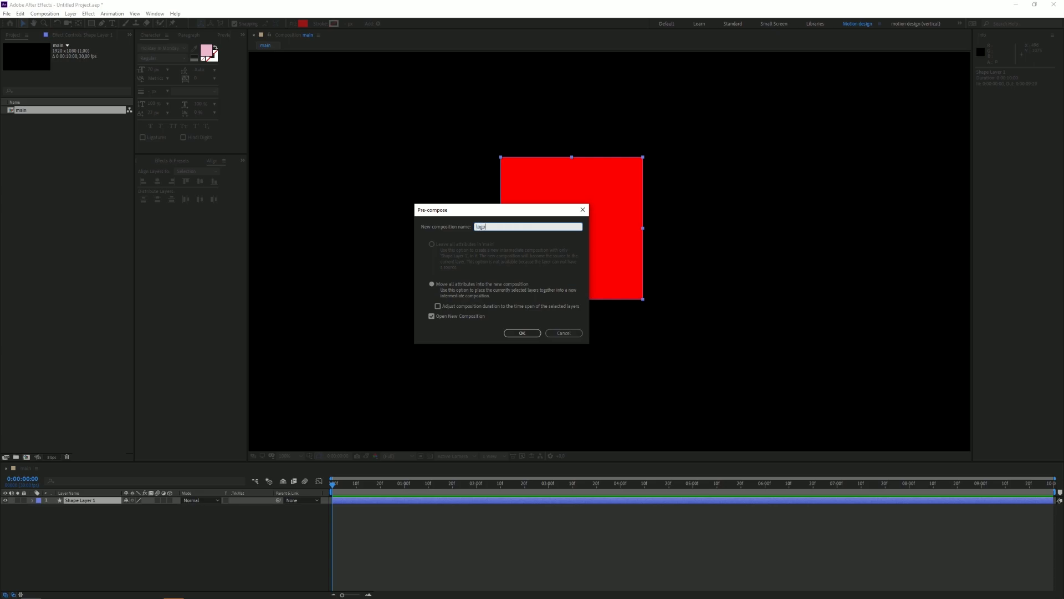
- Confirm precomposing the red square as 'logo'
{"action": "left_click", "coordinate": [522, 332]}
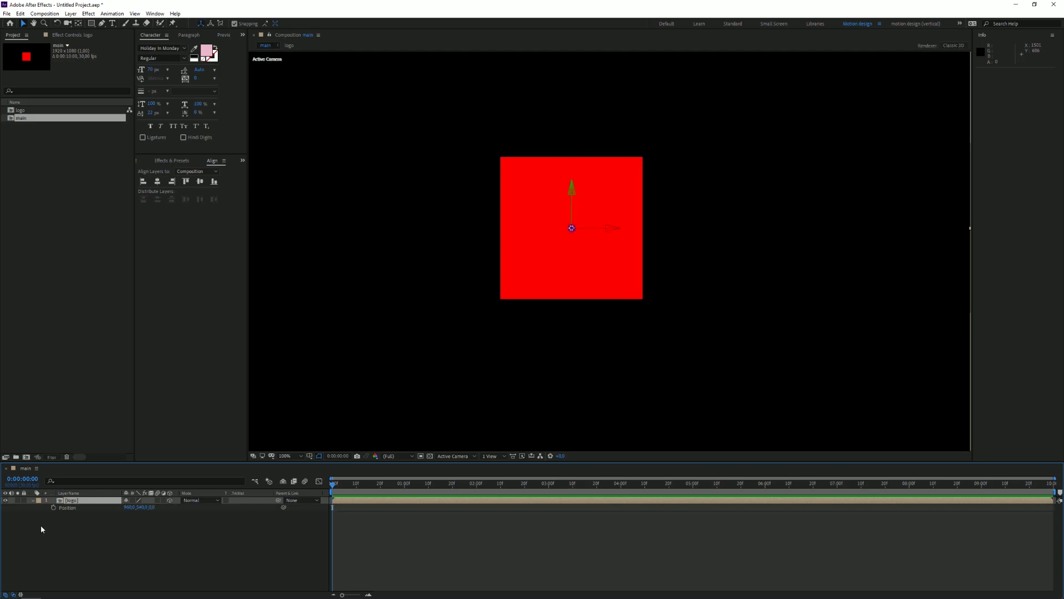
- Separate the logo layer's Position into individual X, Y, Z dimensions
{"action": "right_click", "coordinate": [67, 507]}
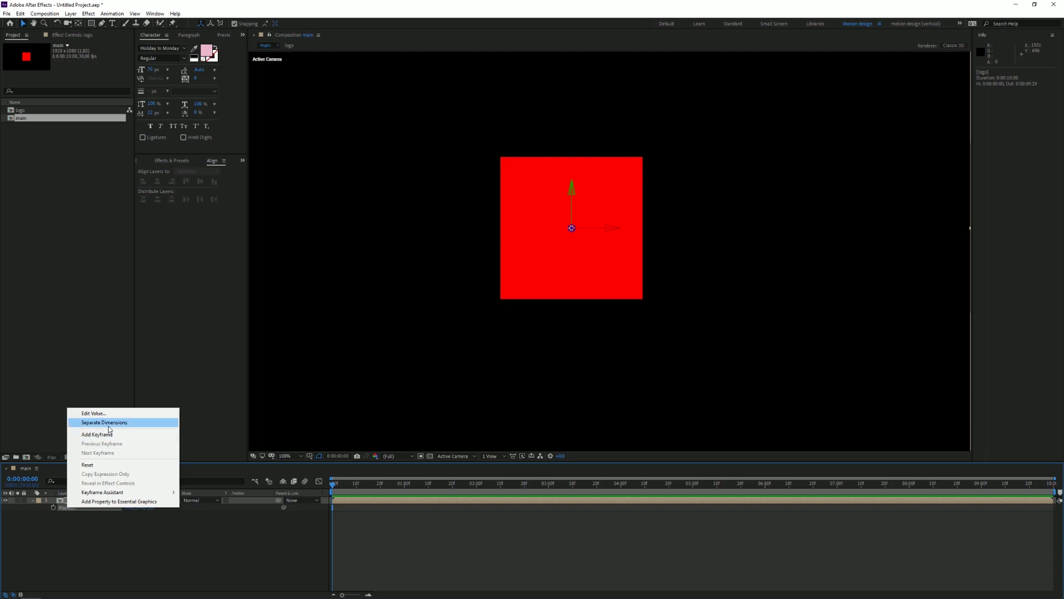
{"action": "left_click", "coordinate": [105, 421]}
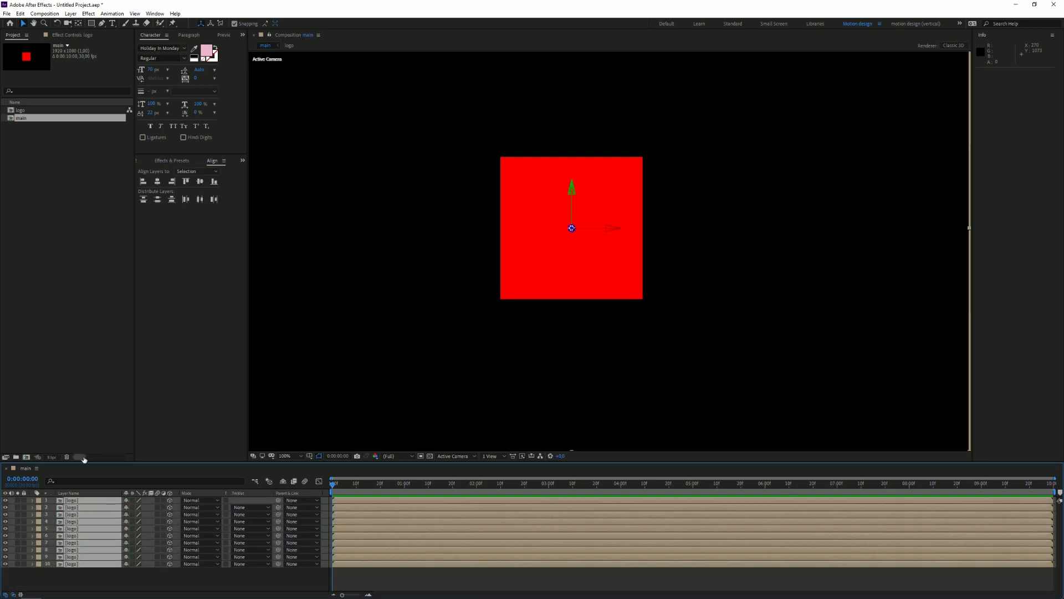
- Paste more logo layer copies and deselect all layers
{"action": "key", "text": "Ctrl+v"}
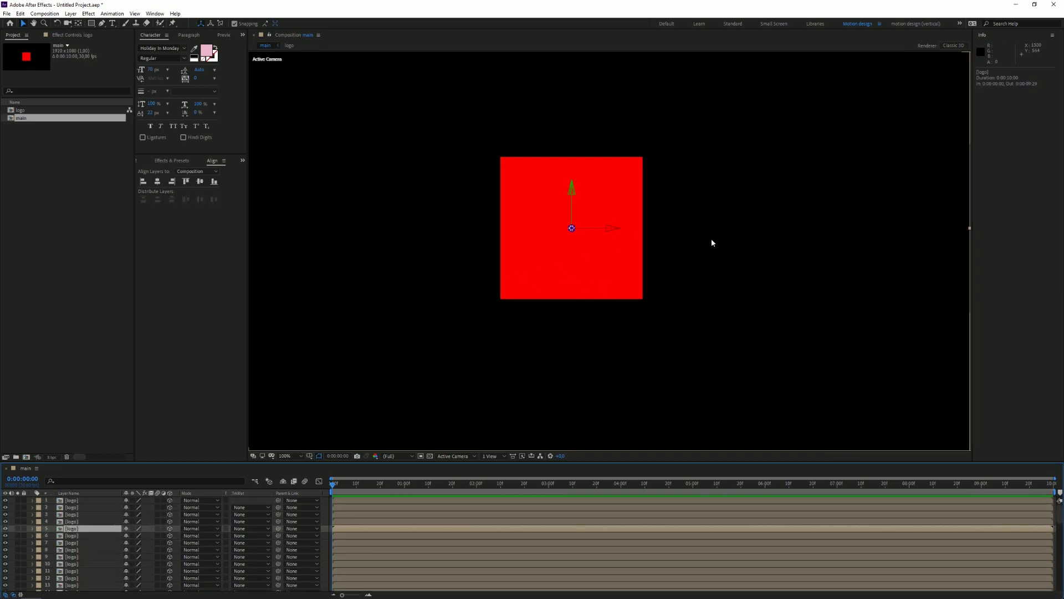
{"action": "left_click", "coordinate": [69, 15]}
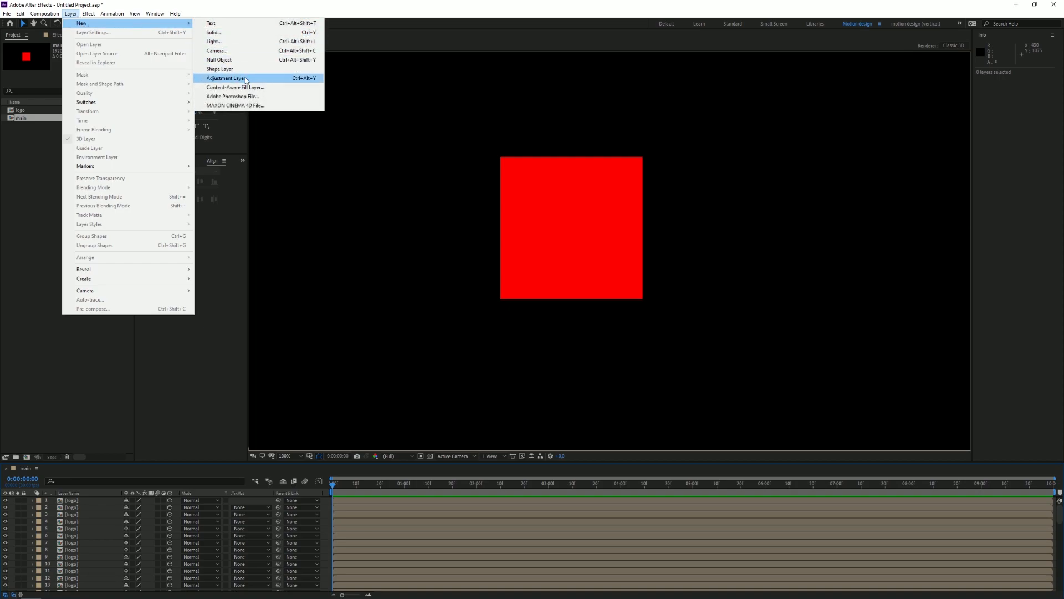
- Add a new adjustment layer and apply the Curves effect to it
{"action": "left_click", "coordinate": [229, 77]}
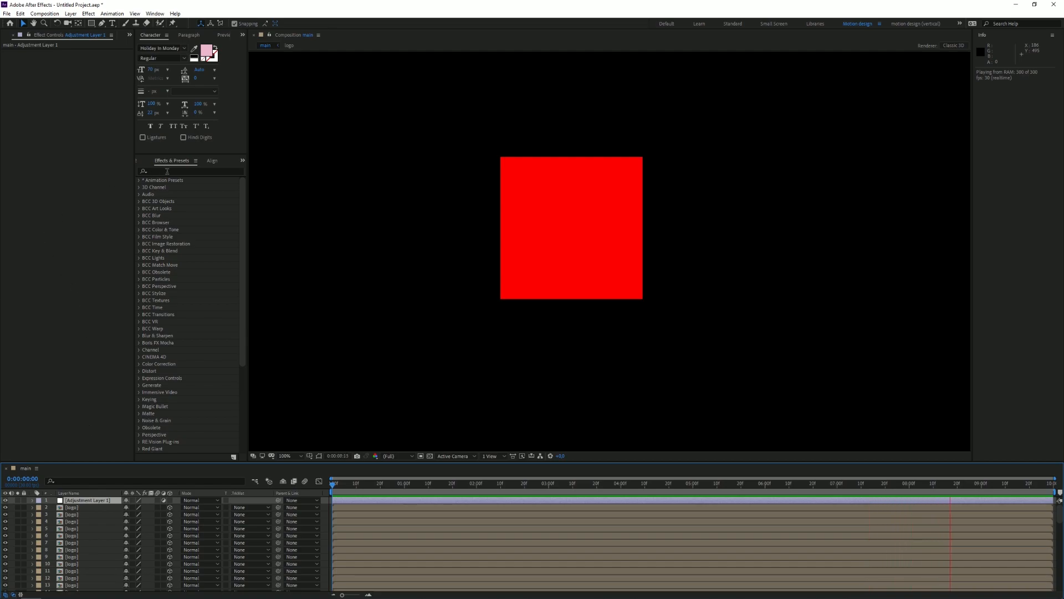
{"action": "type", "text": "curves"}
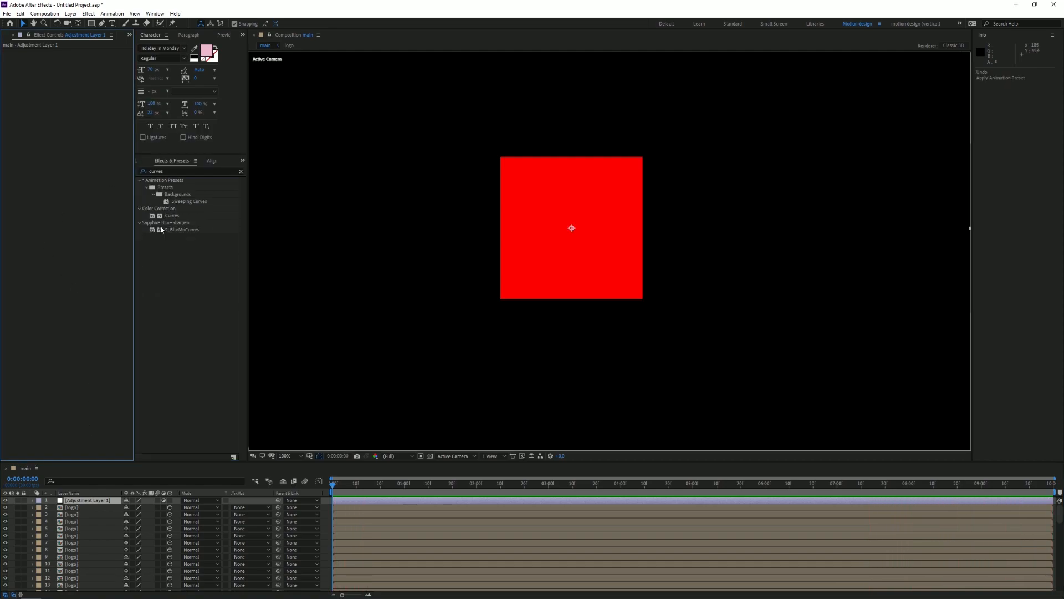
{"action": "double_click", "coordinate": [172, 215]}
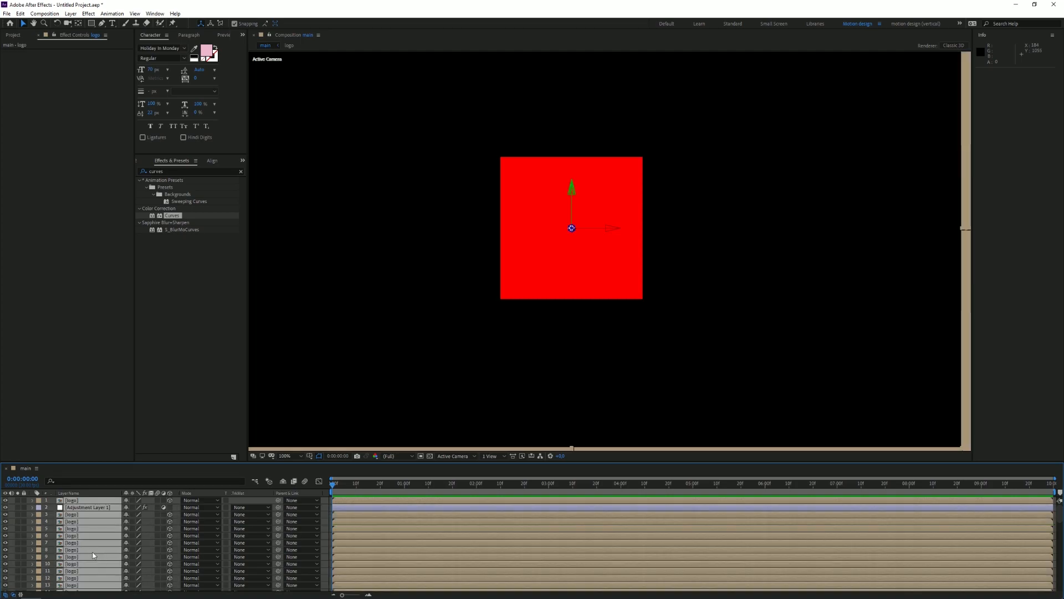
- Precompose all selected layers together into 'logo 3d'
{"action": "right_click", "coordinate": [93, 554]}
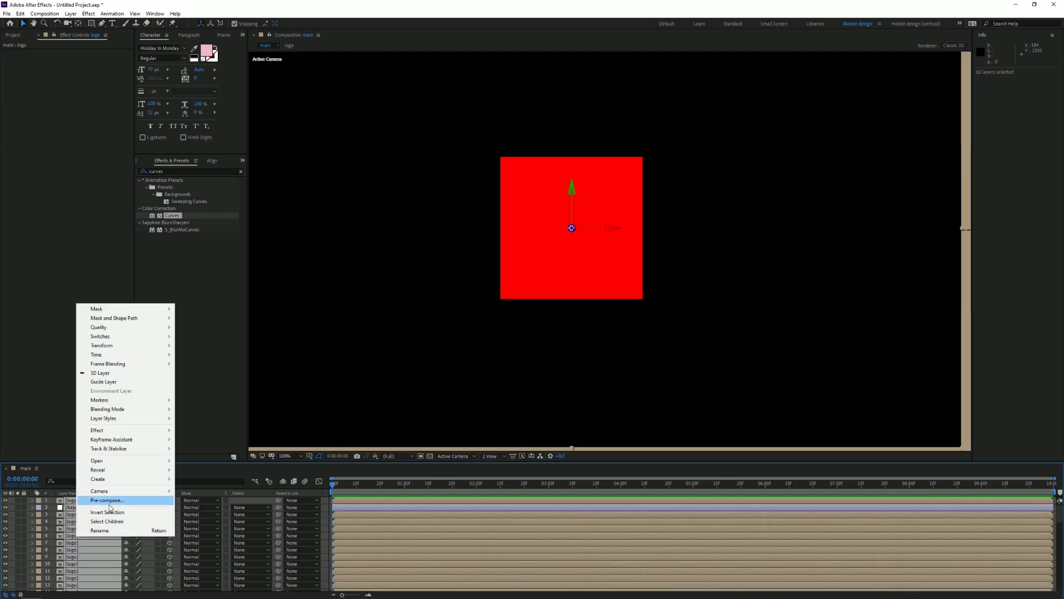
{"action": "left_click", "coordinate": [107, 500]}
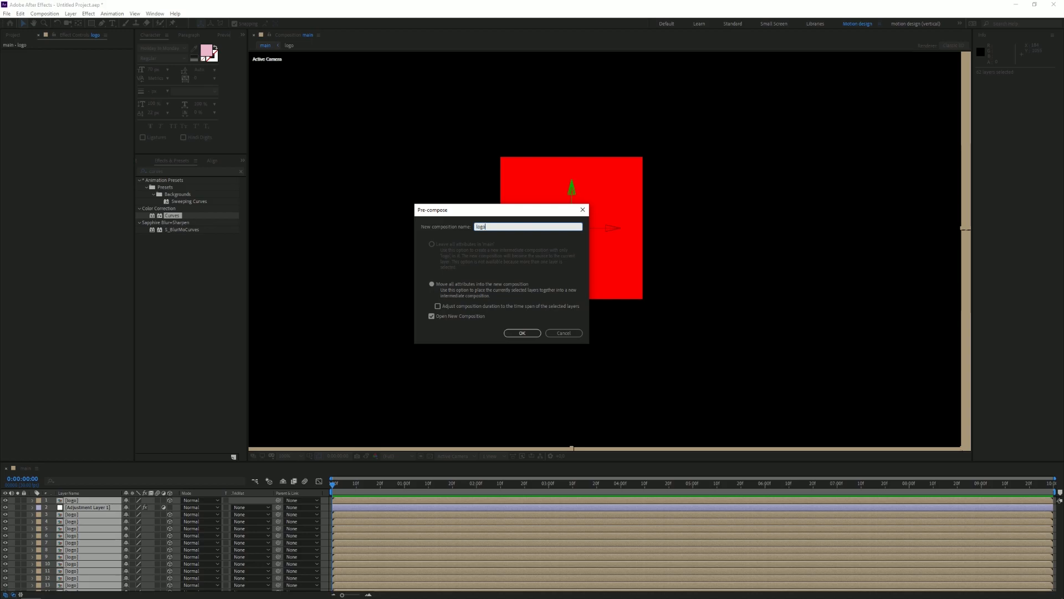
{"action": "left_click", "coordinate": [522, 333]}
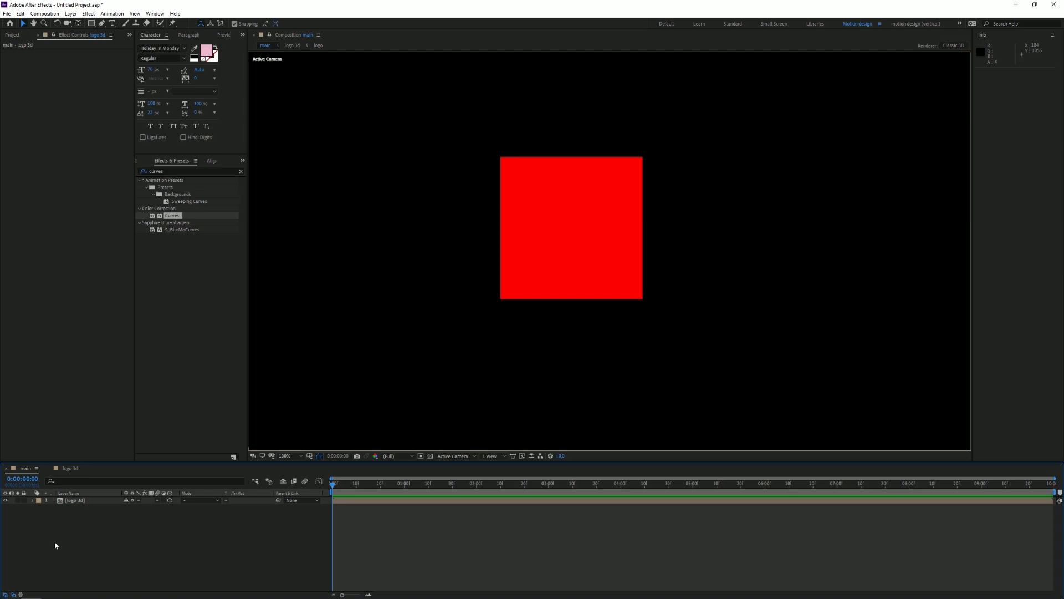
{"action": "mouse_move", "coordinate": [74, 557]}
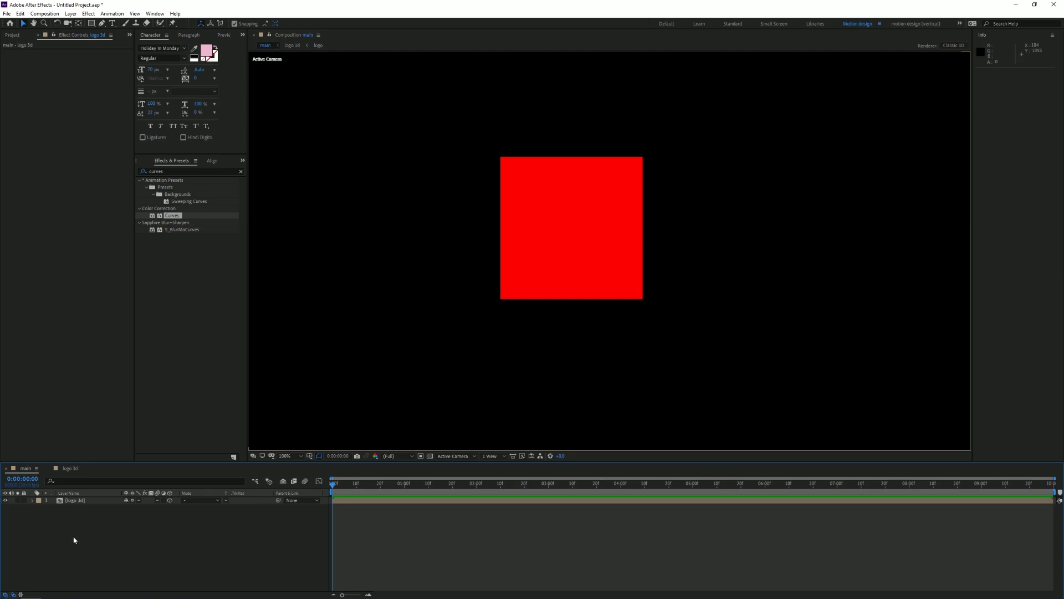
- Make logo 3d a 3D layer and set its Y Rotation to 90°
{"action": "left_click", "coordinate": [76, 500]}
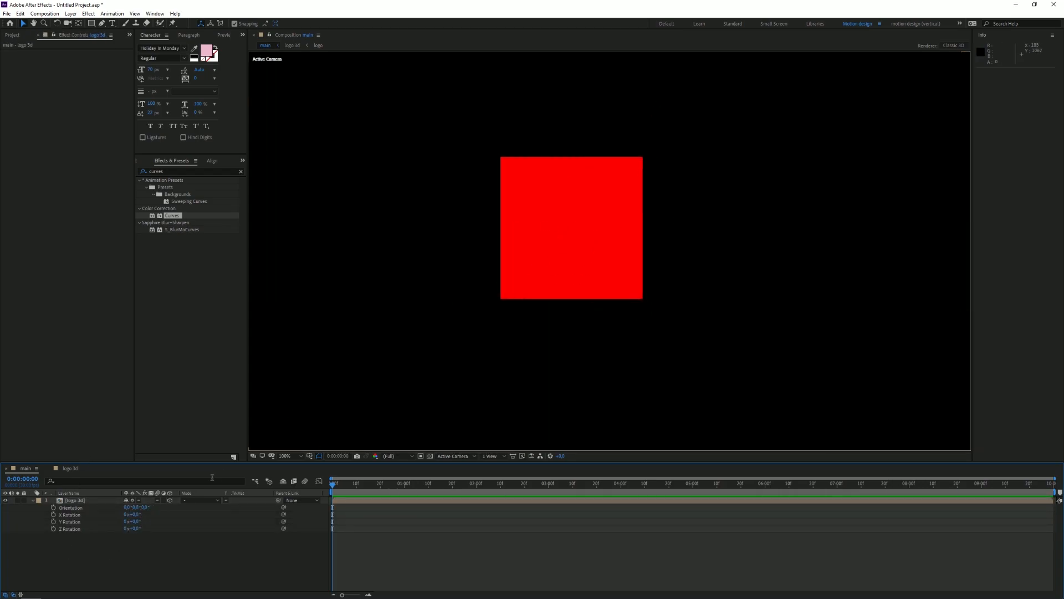
{"action": "double_click", "coordinate": [133, 521]}
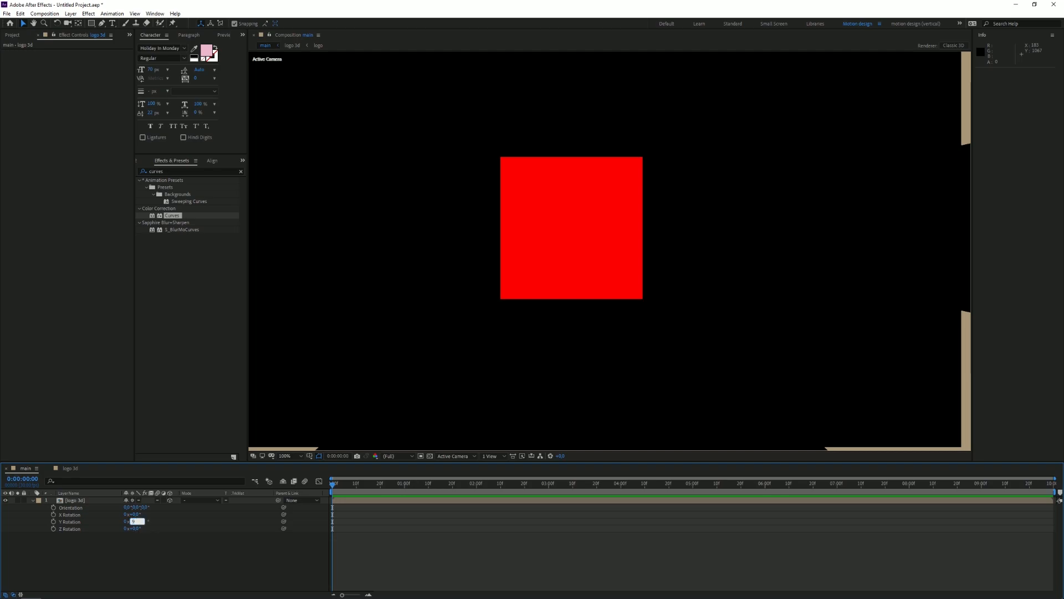
{"action": "type", "text": "90,0°"}
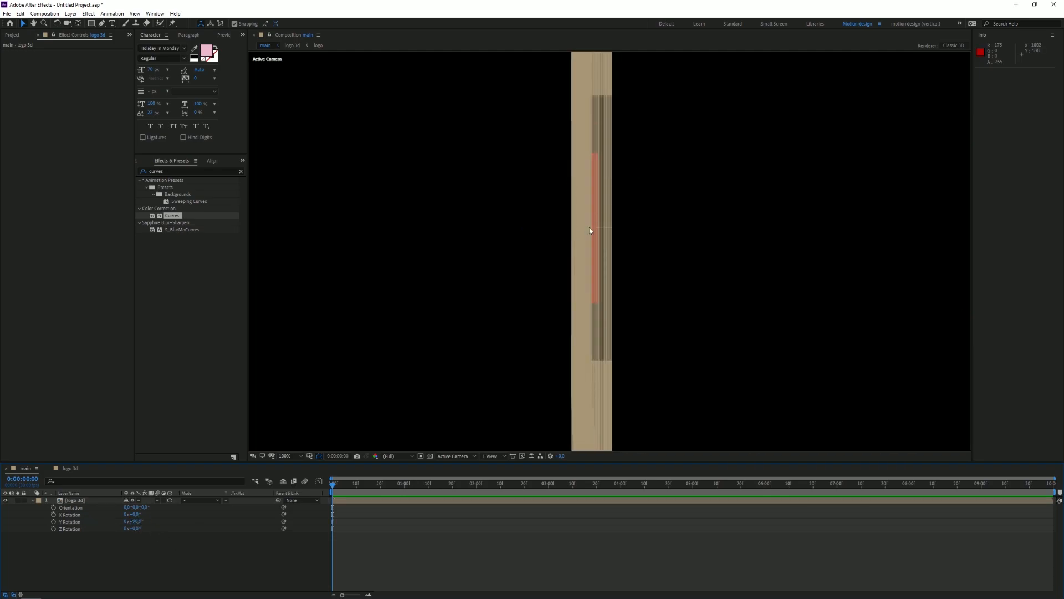